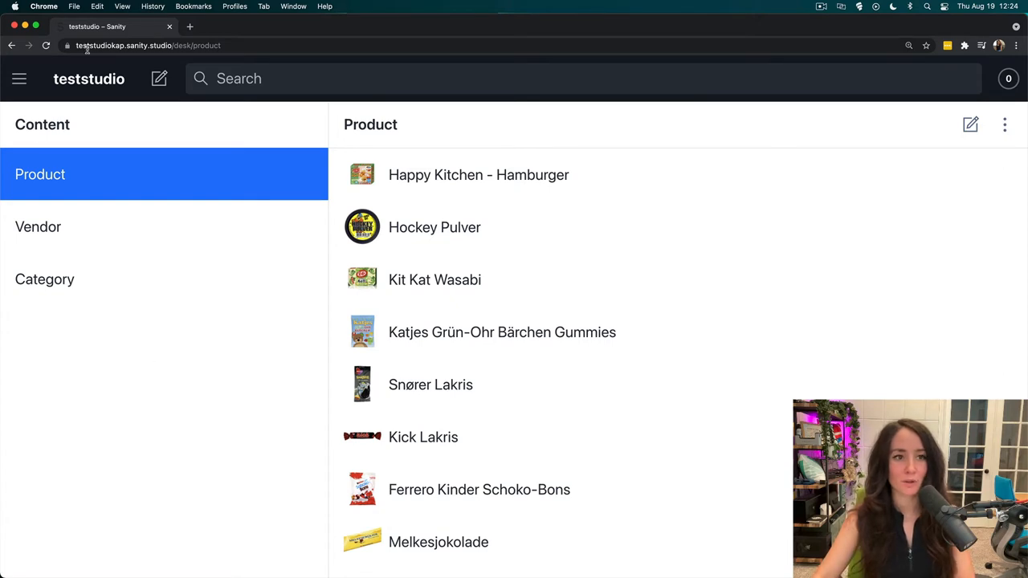
pyautogui.moveTo(106, 132)
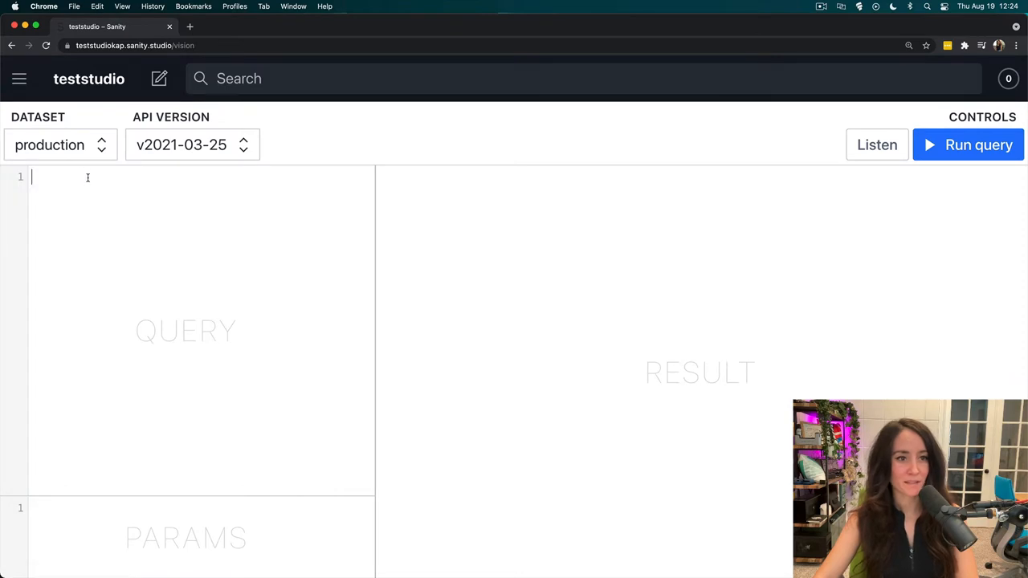
# Enter the GROQ filter *[_type == "product"] in the Vision query editor.
pyautogui.write('*')
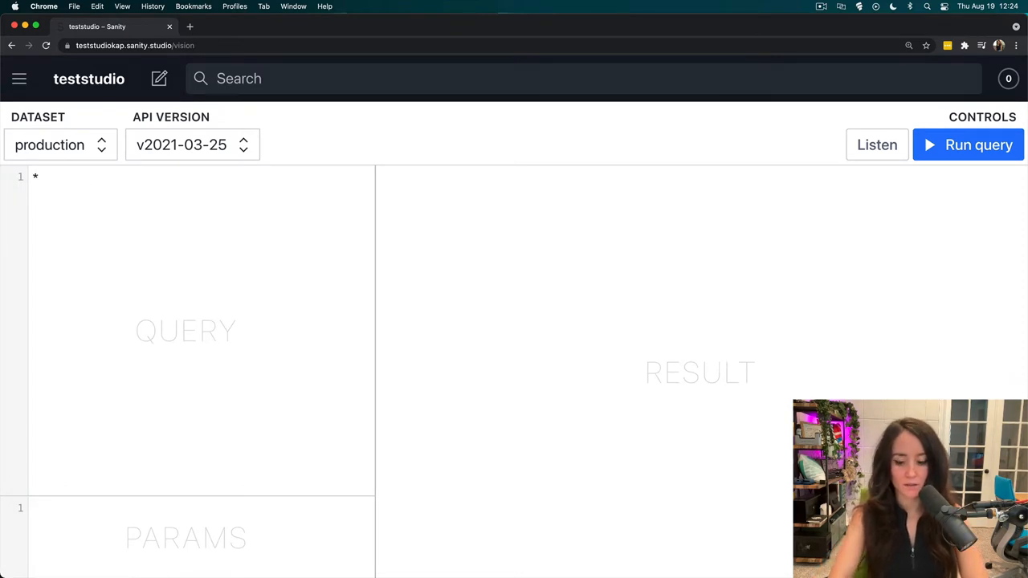
pyautogui.write('[]')
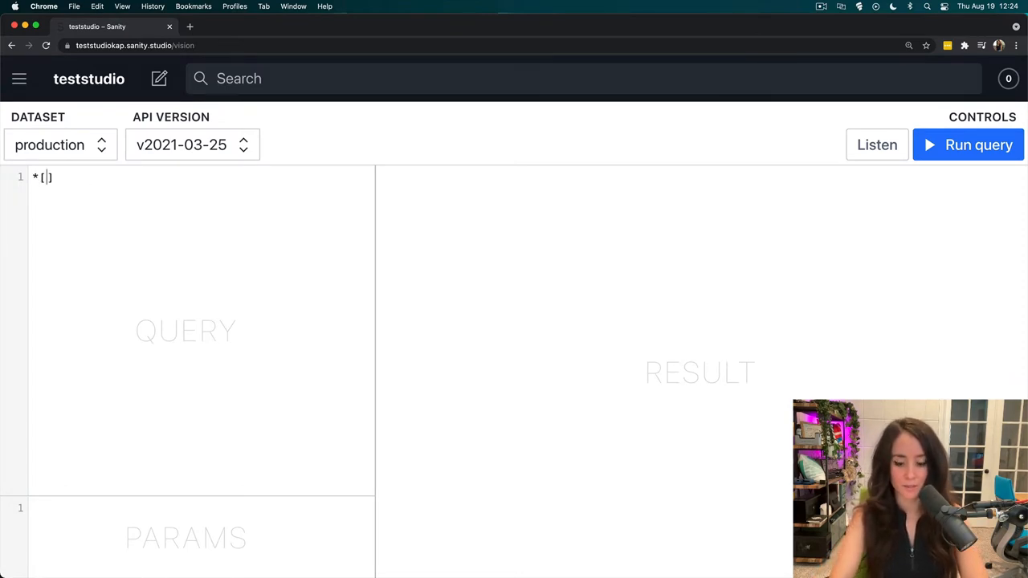
pyautogui.write('_type ==')
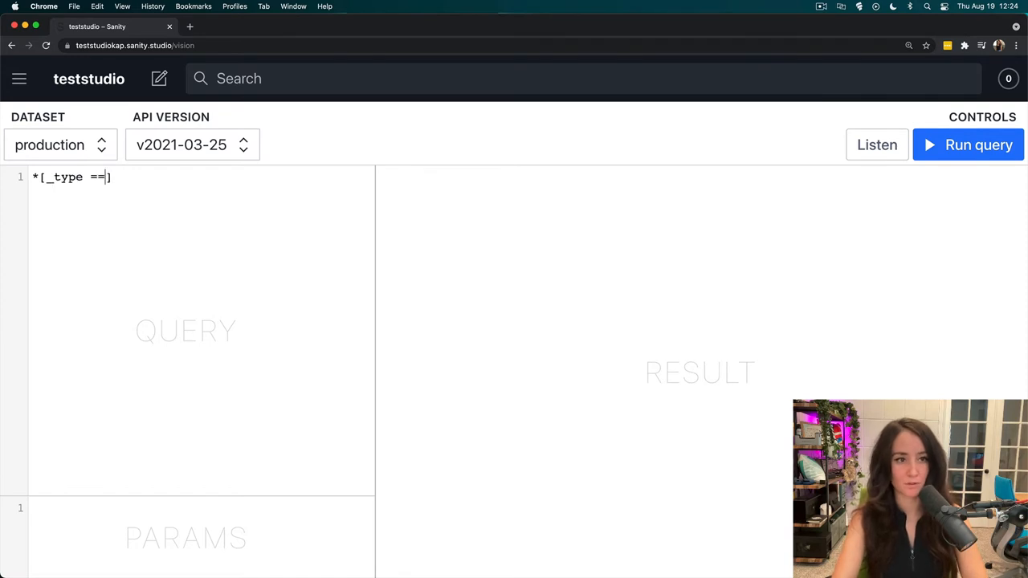
pyautogui.write('"product"')
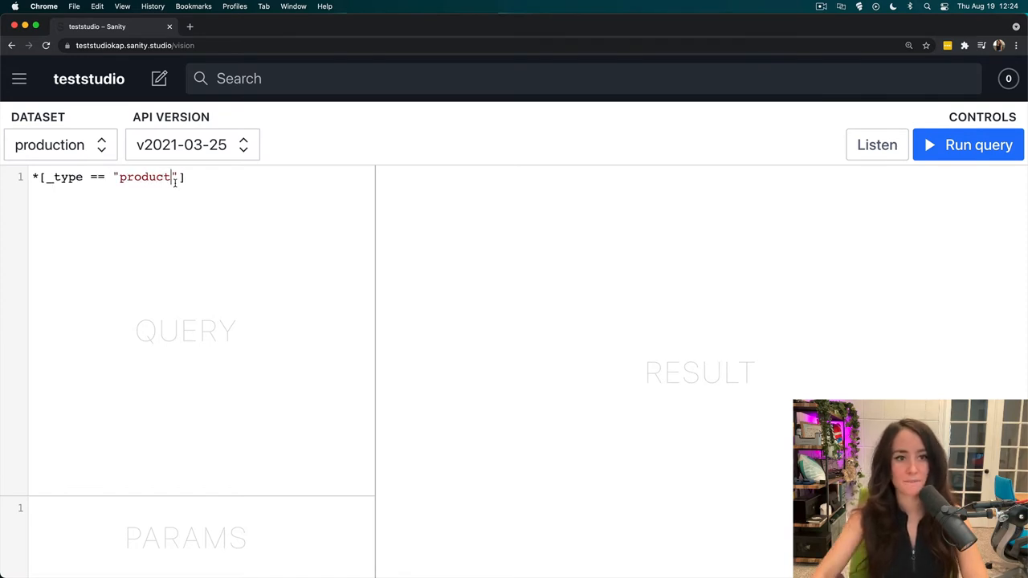
# Run the product query (11 results) and expand the first product's categories > 0 reference.
pyautogui.click(967, 145)
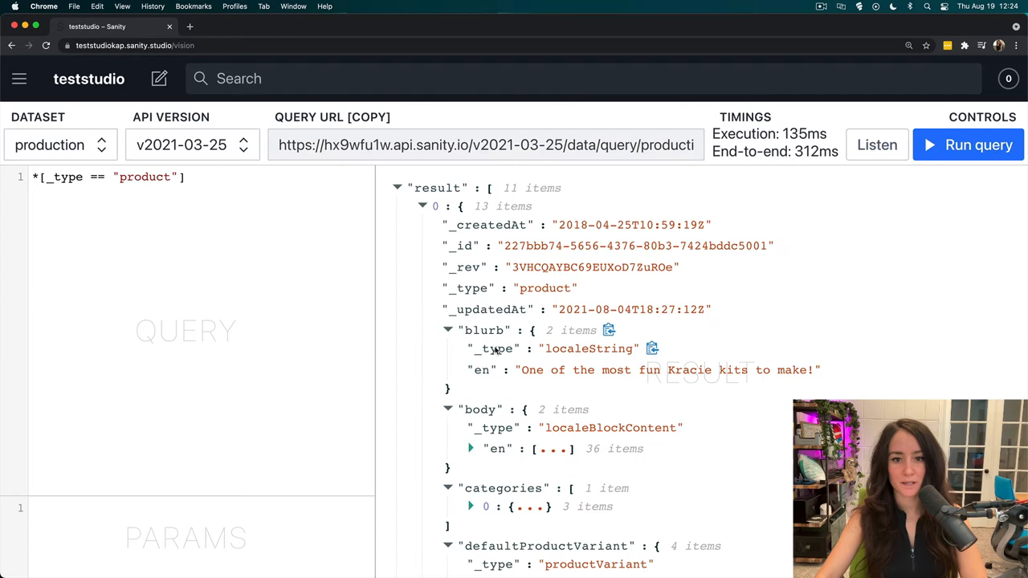
pyautogui.scroll(-3)
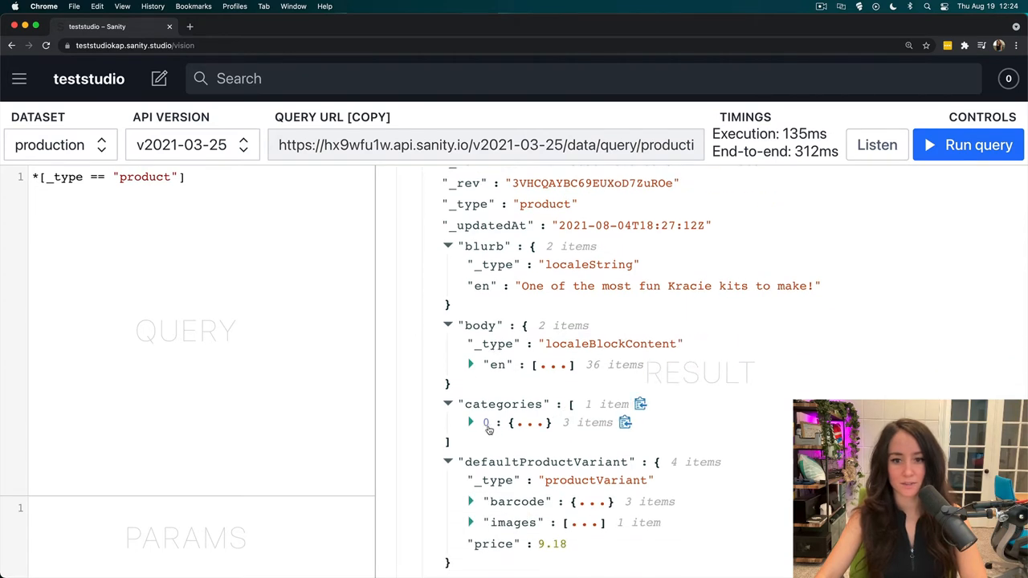
pyautogui.click(471, 424)
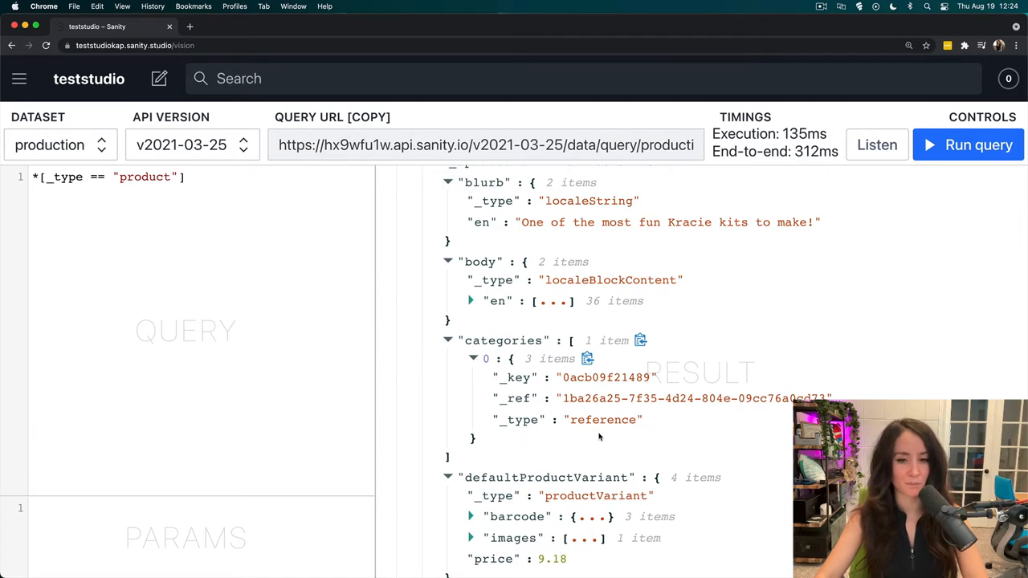
pyautogui.scroll(3)
pyautogui.write('*["nor')
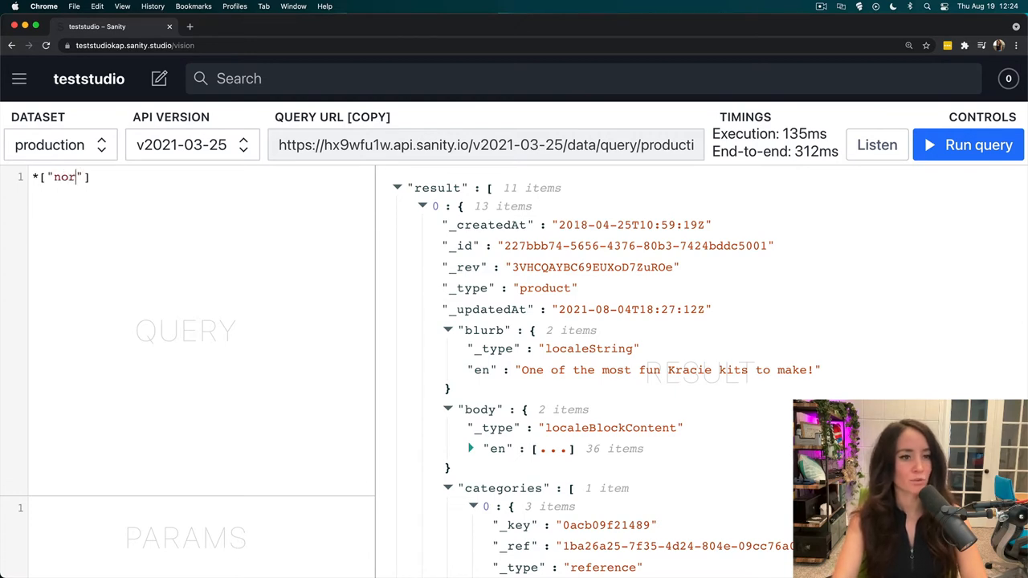
# Rewrite the filter as "Norwegian" in categories[]->title to match dereferenced category titles.
pyautogui.write('wegian')
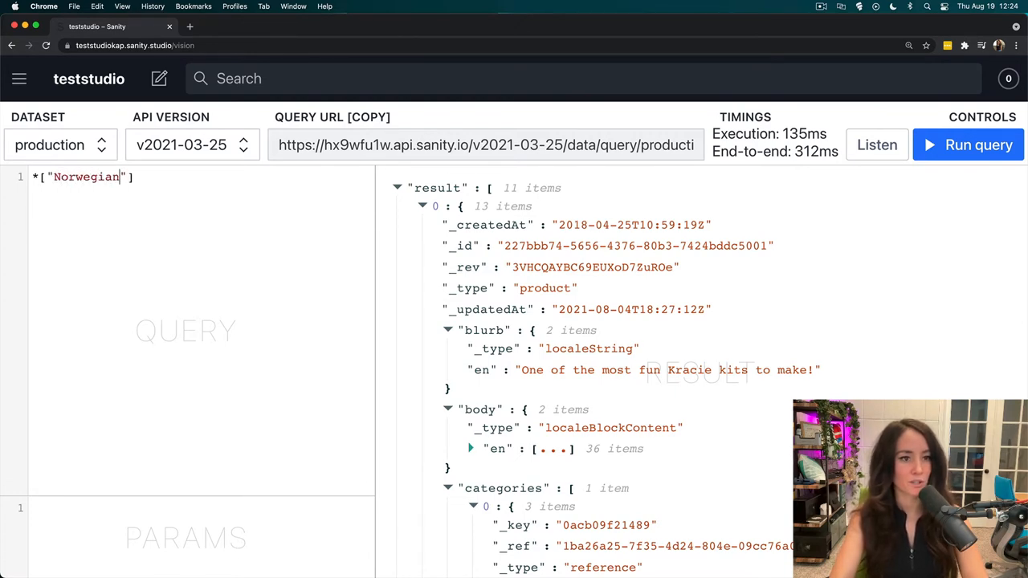
pyautogui.write('in categories')
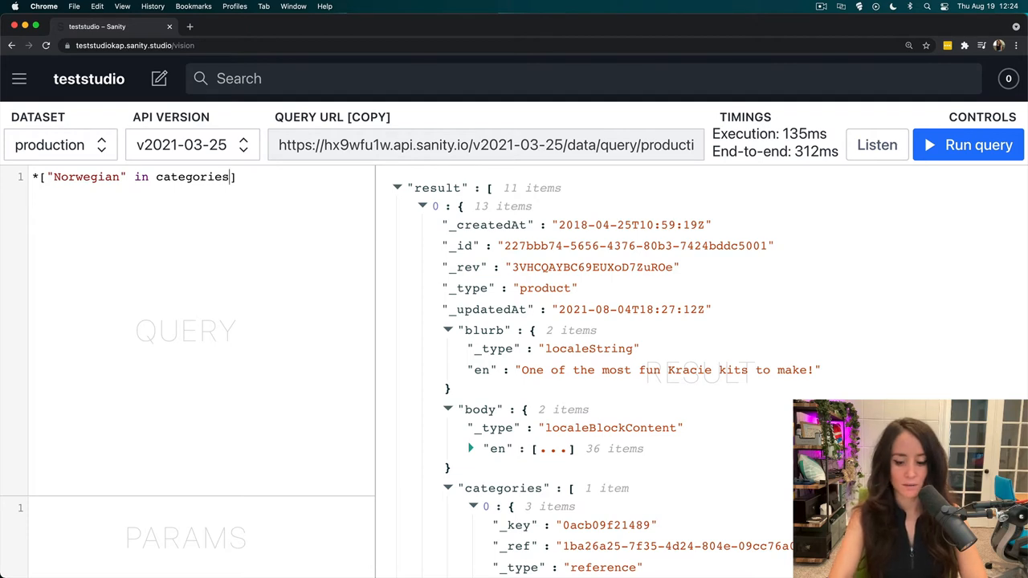
pyautogui.write('[]')
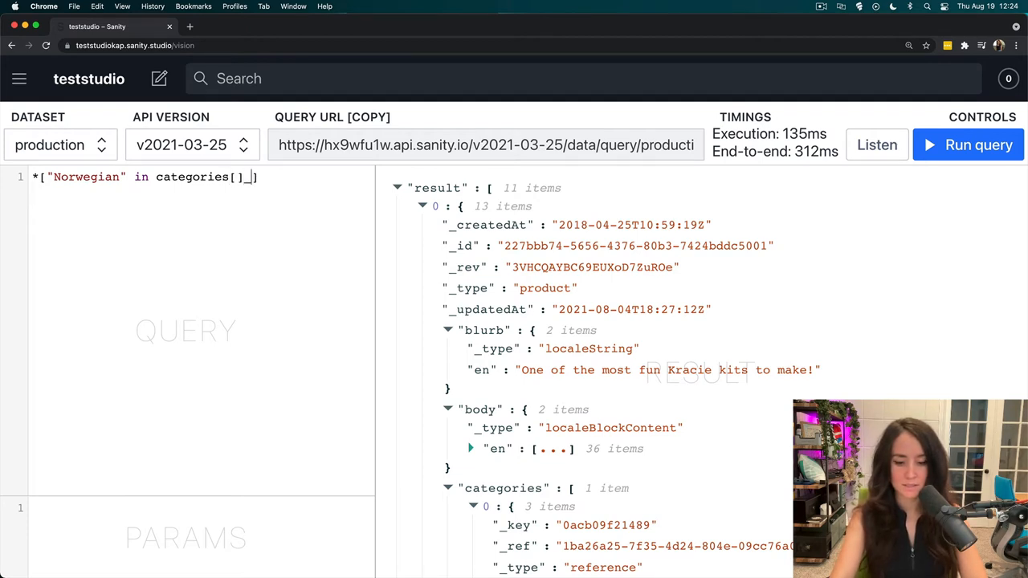
pyautogui.write('->')
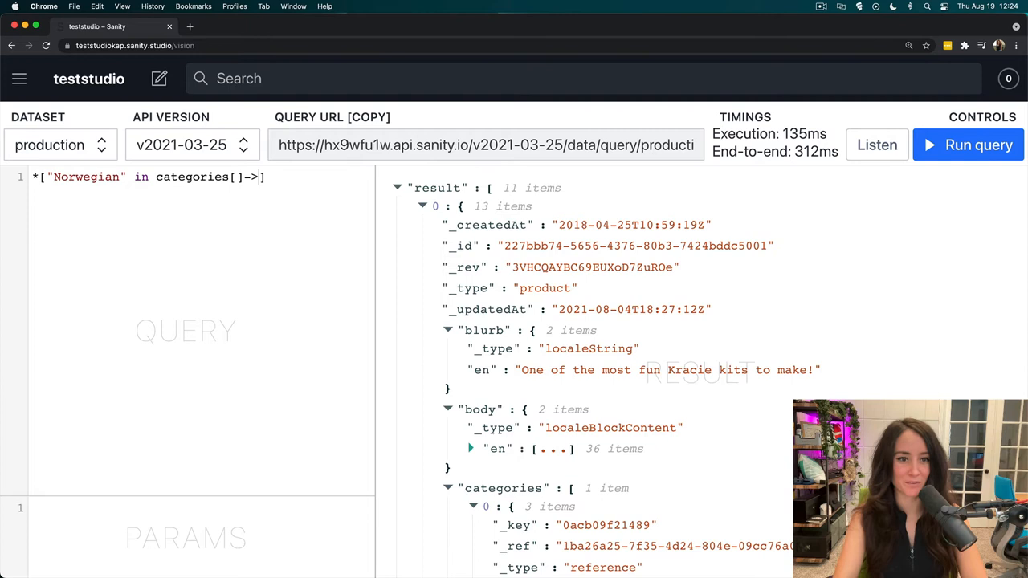
pyautogui.write('title')
pyautogui.write('"cate')
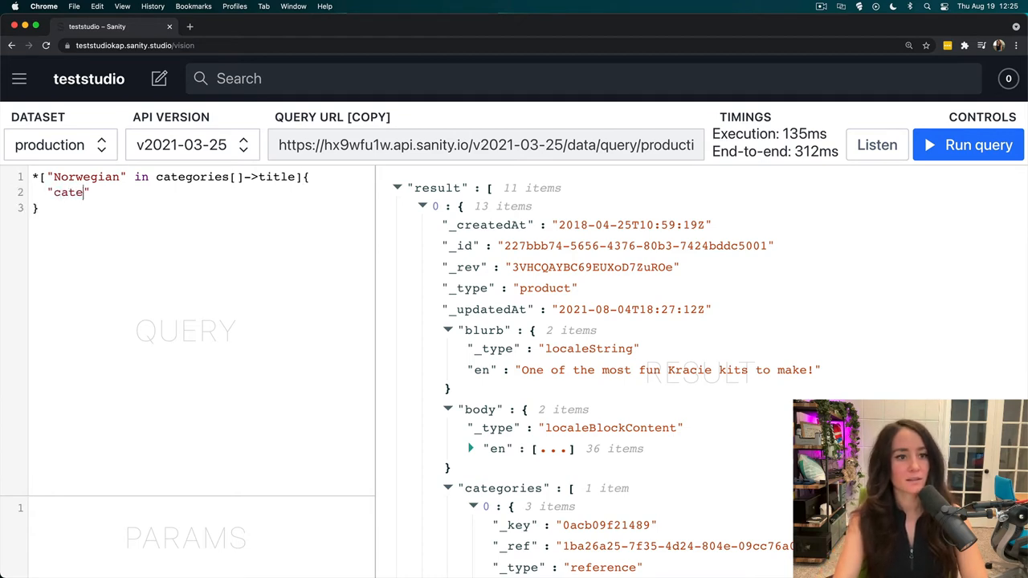
# Add the projection { "categories": categories[]->title, title } after the filter.
pyautogui.write('gories":')
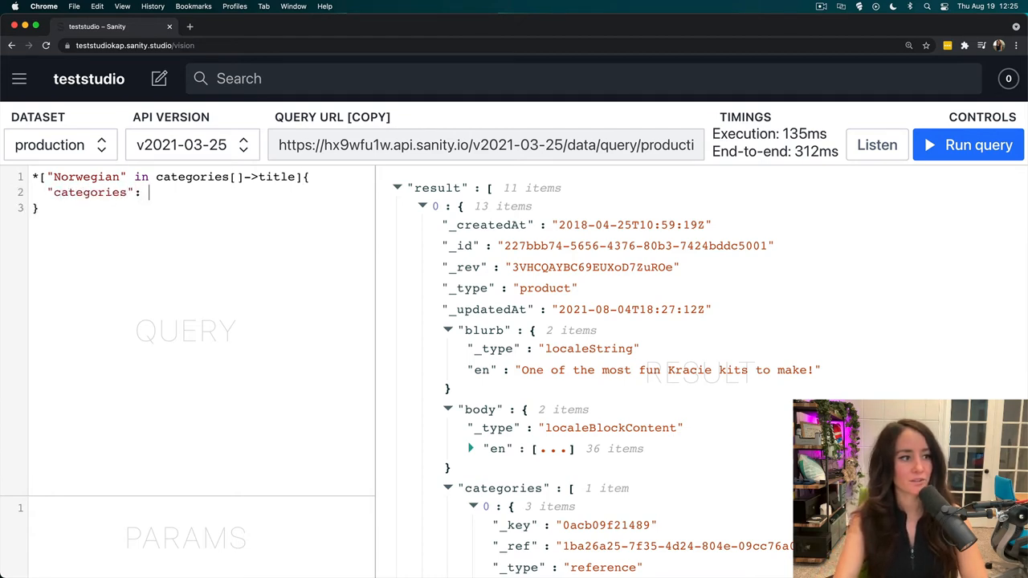
pyautogui.write('categories')
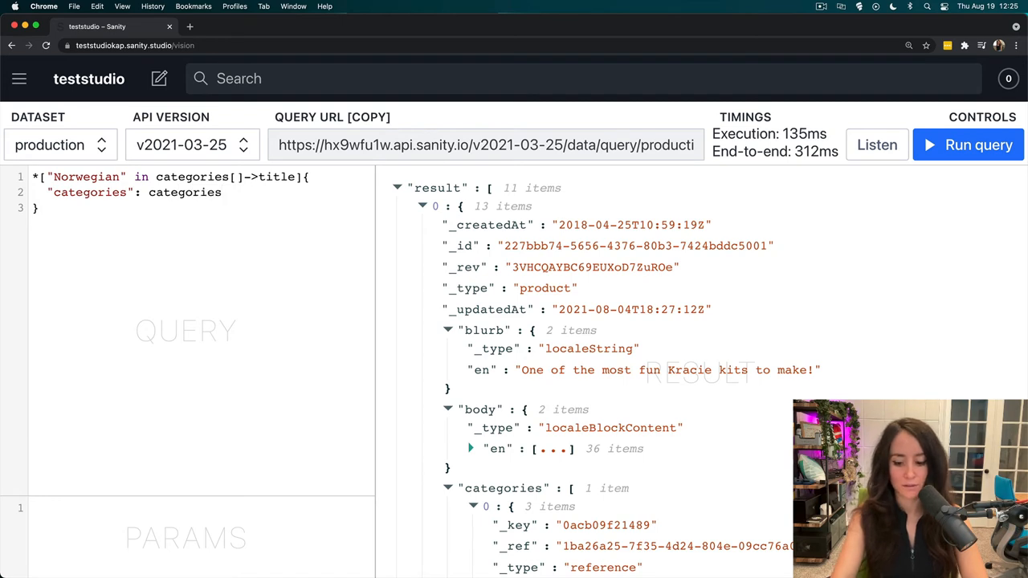
pyautogui.write('[]->title')
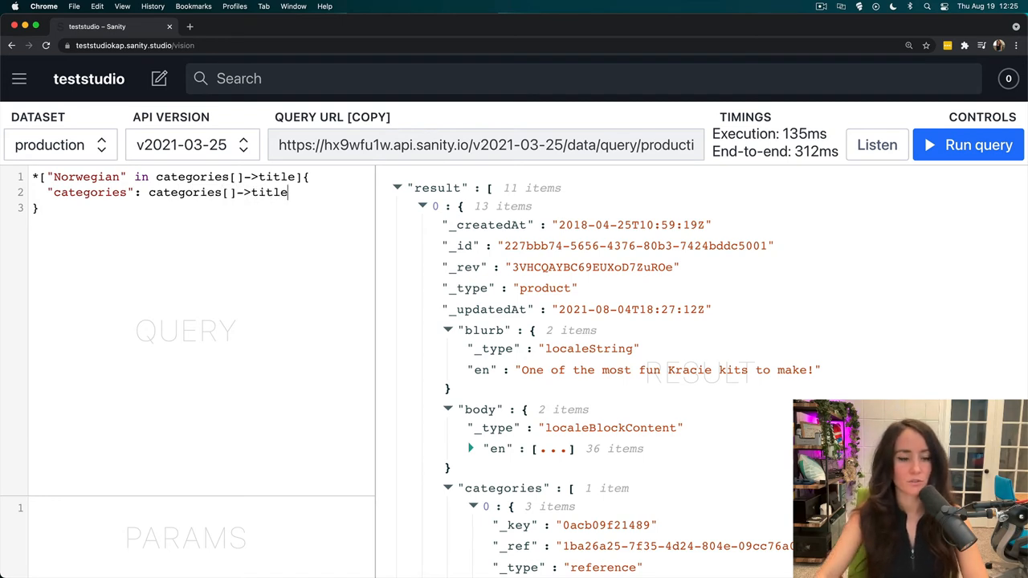
pyautogui.write(',')
pyautogui.write('title')
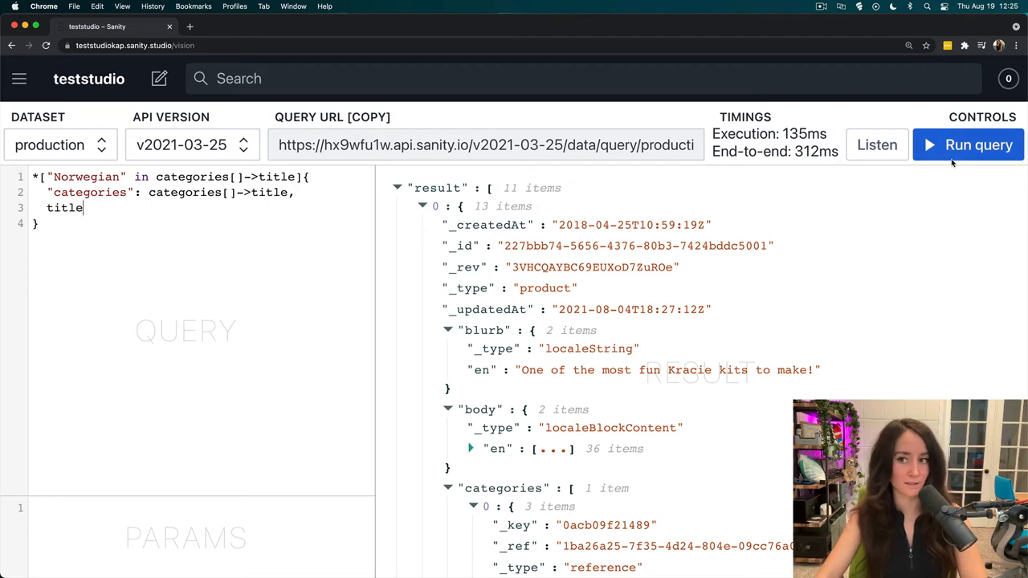
# Run the Norwegian query and review the 3 products with category titles and product titles.
pyautogui.click(967, 145)
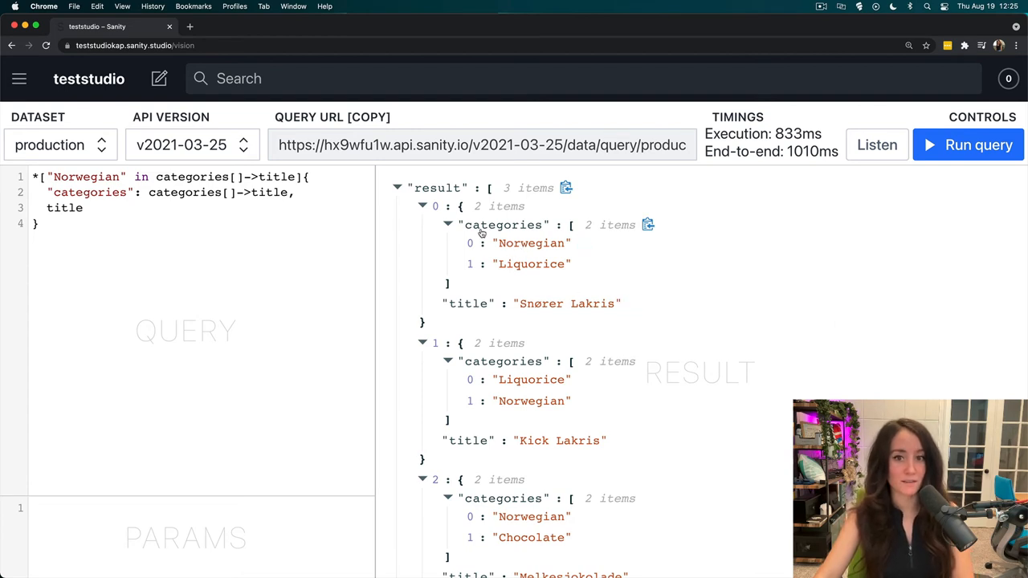
pyautogui.moveTo(514, 306)
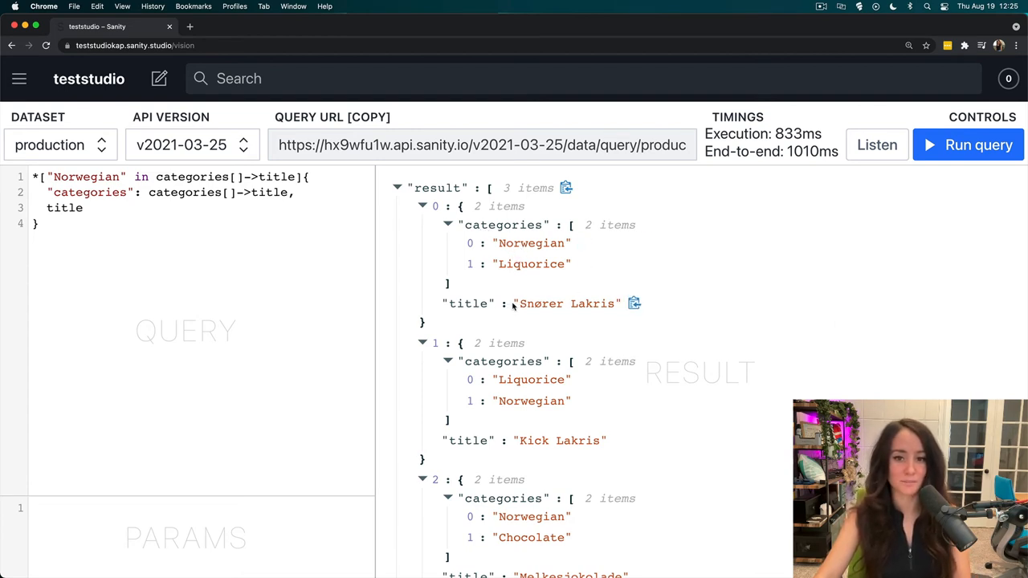
pyautogui.scroll(-3)
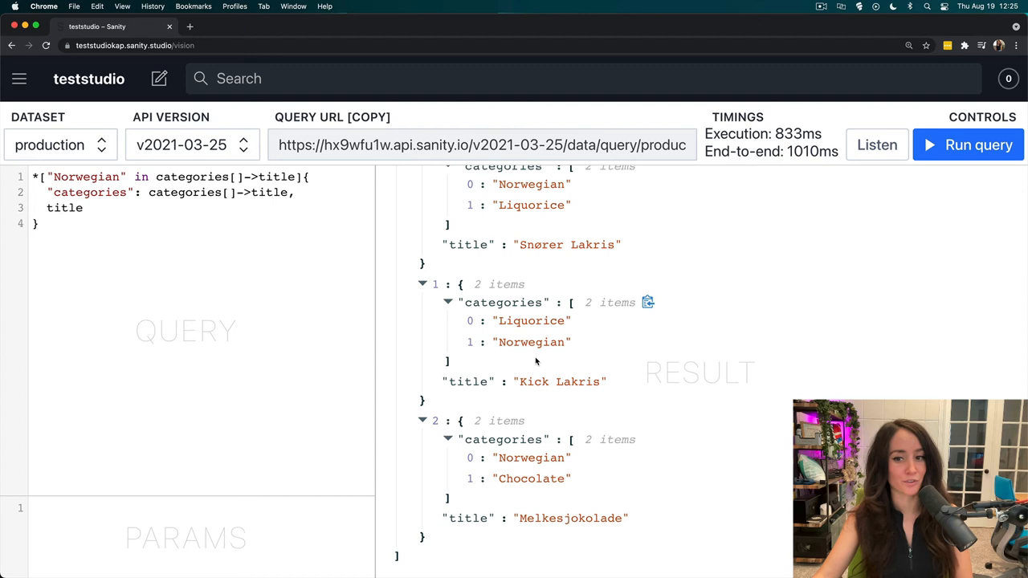
pyautogui.moveTo(551, 460)
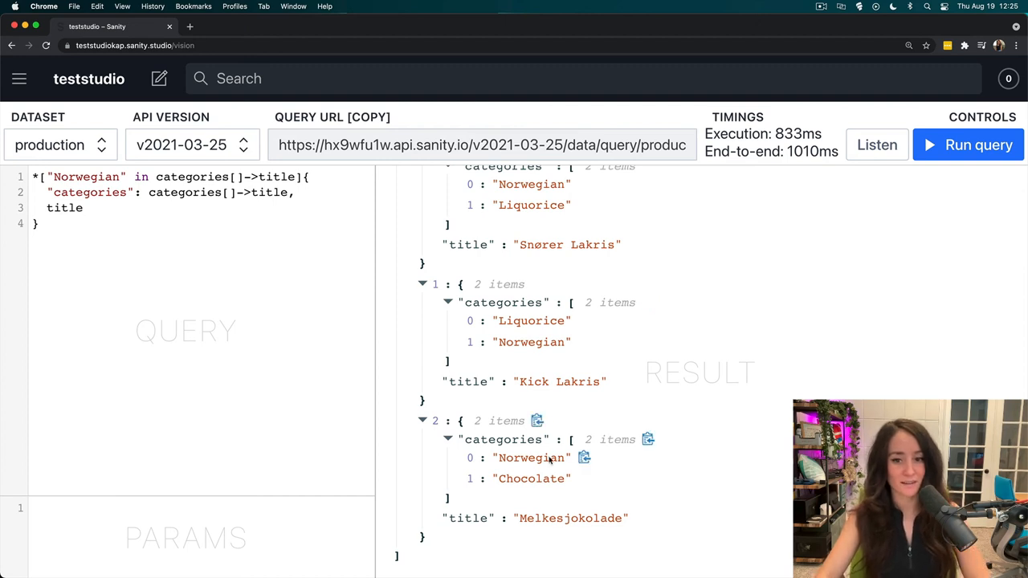
pyautogui.scroll(3)
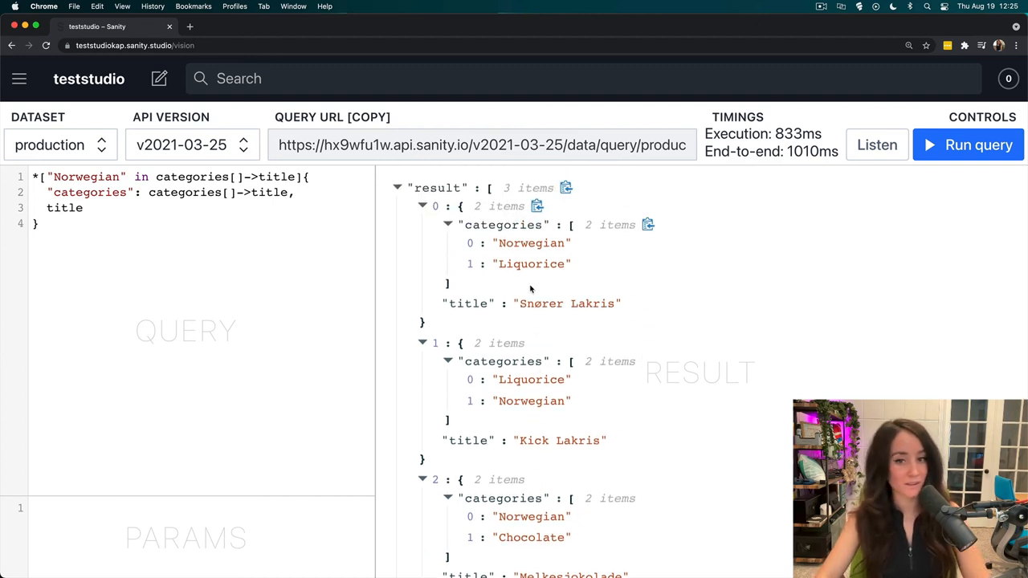